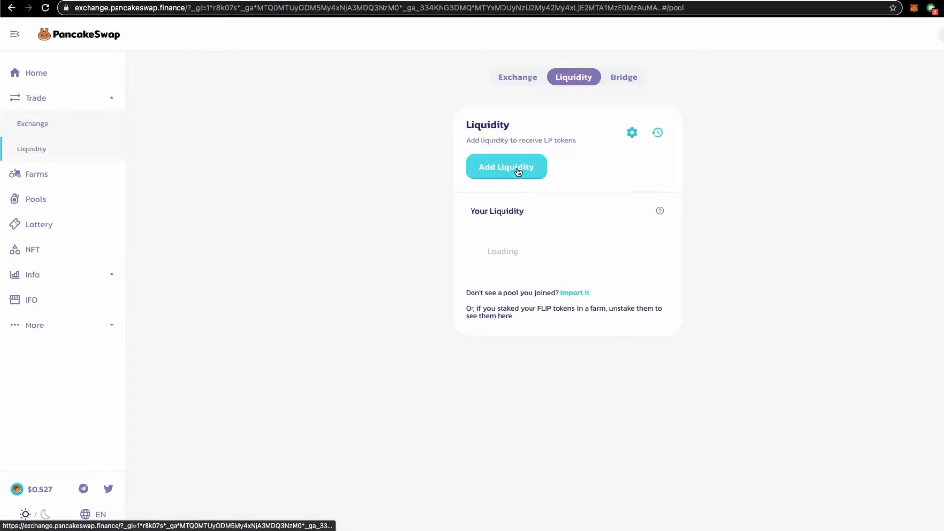
Pair 55 BNB with CAKE in the Add Liquidity form, auto-filling about 3970 CAKE
click(506, 167)
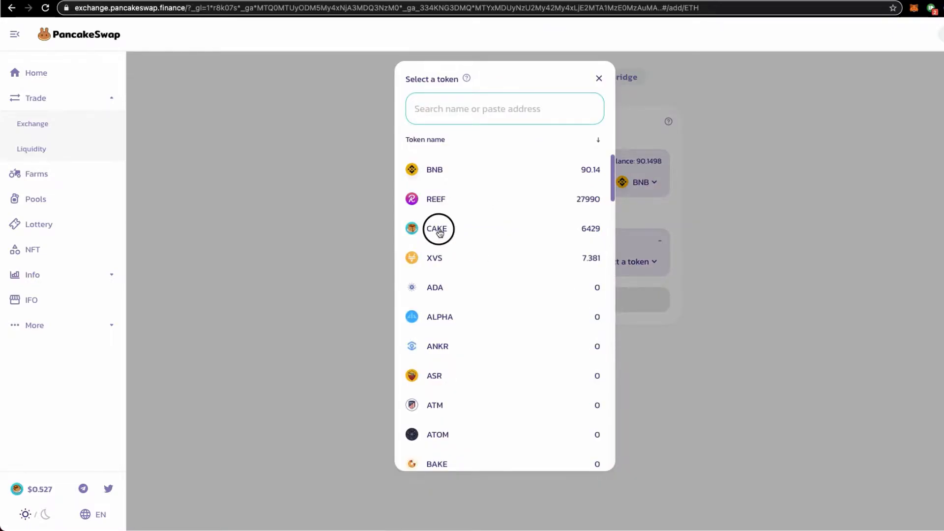
click(437, 229)
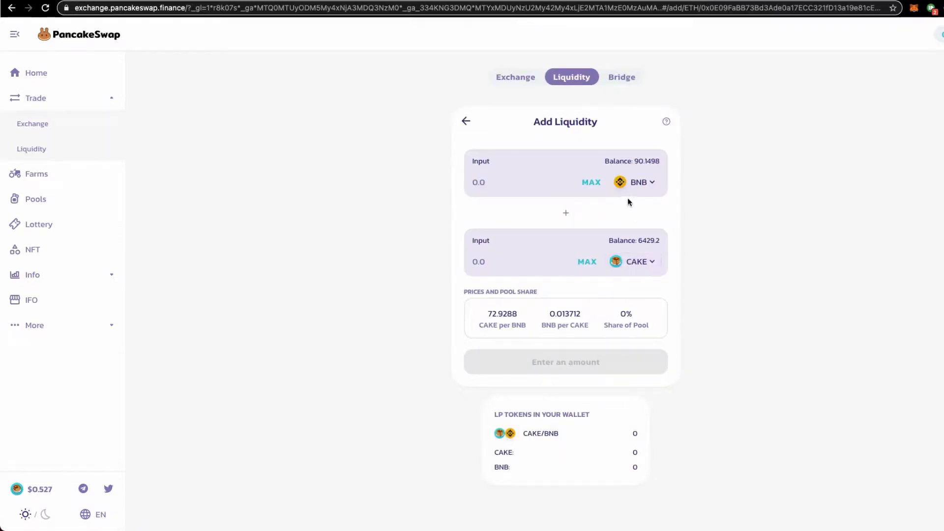
mouse_move(520, 200)
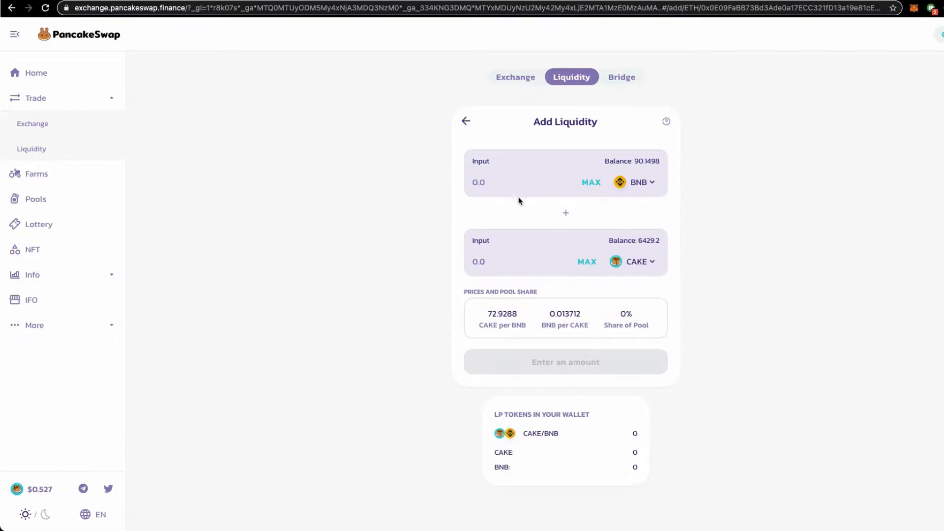
text(55)
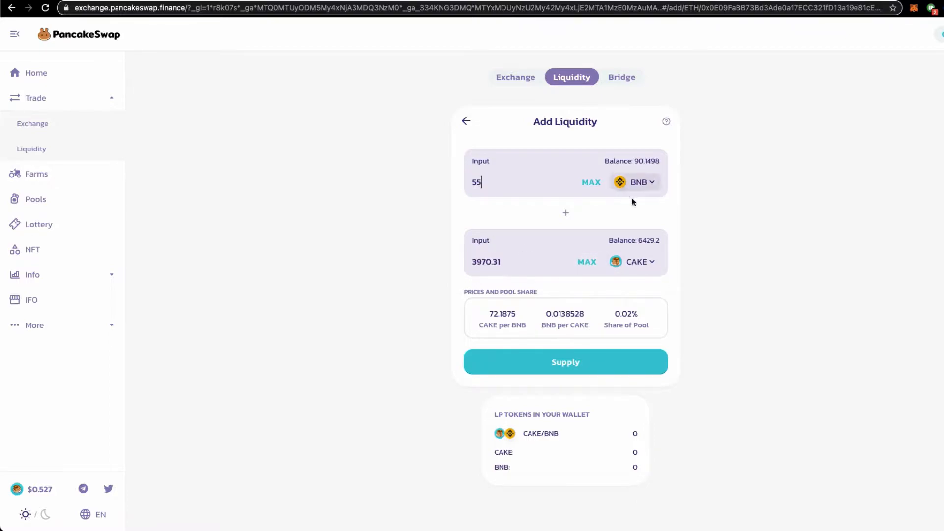
Supply the 55 BNB and 3970.27 CAKE to the pool and confirm the deposit in MetaMask
click(548, 365)
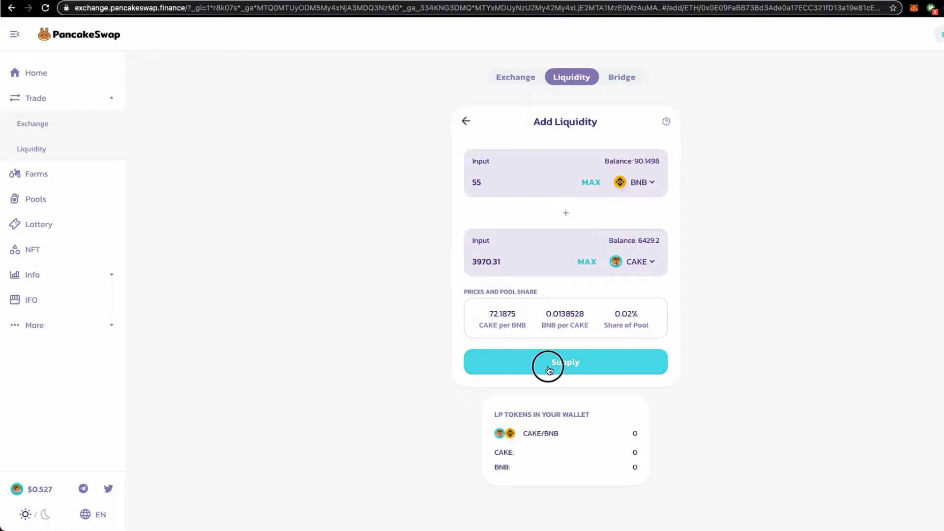
click(565, 361)
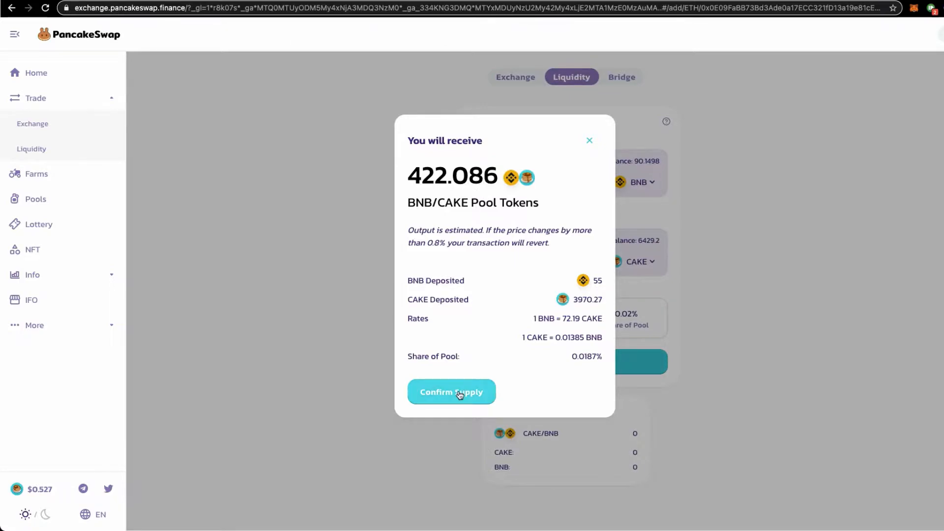
mouse_move(465, 388)
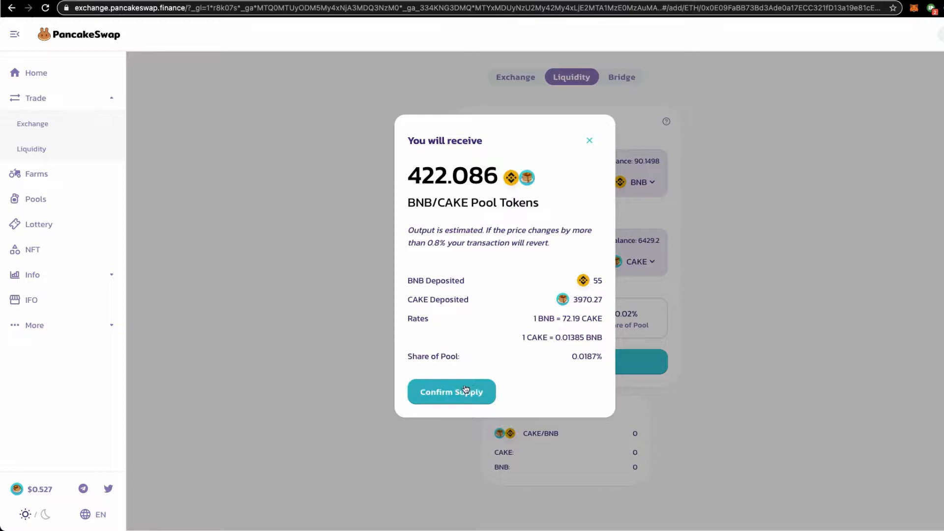
click(452, 391)
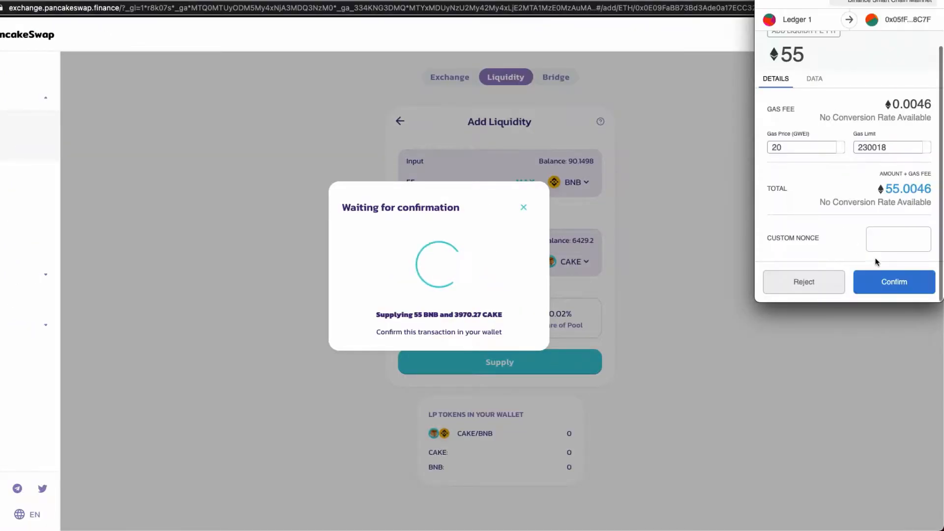
click(893, 281)
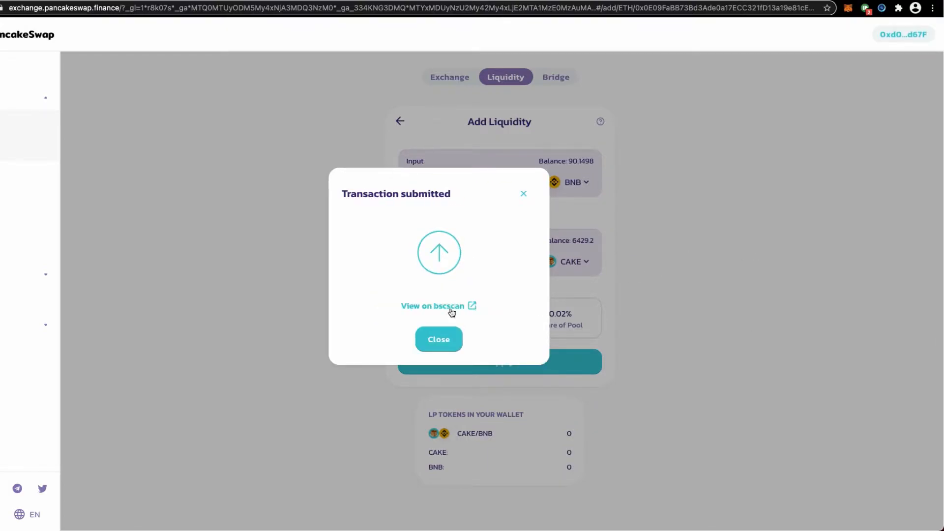
click(432, 306)
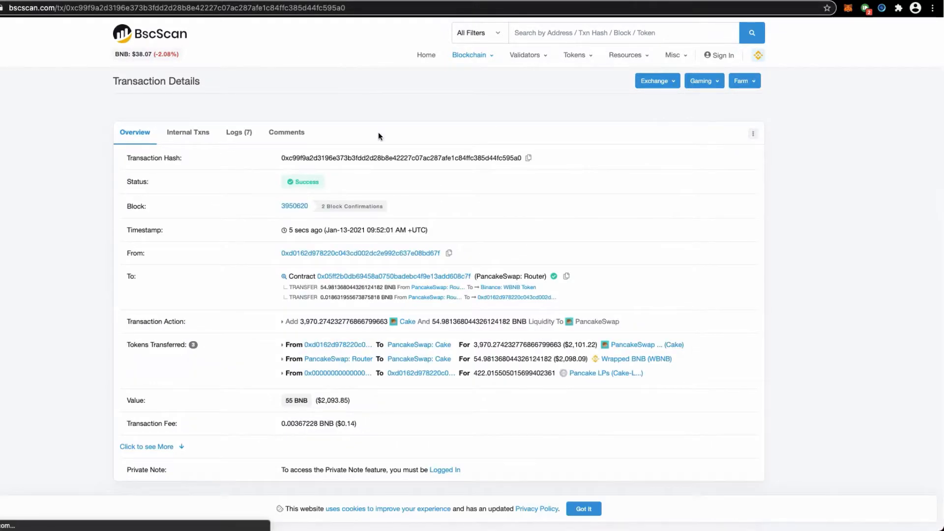
scroll(down, 3)
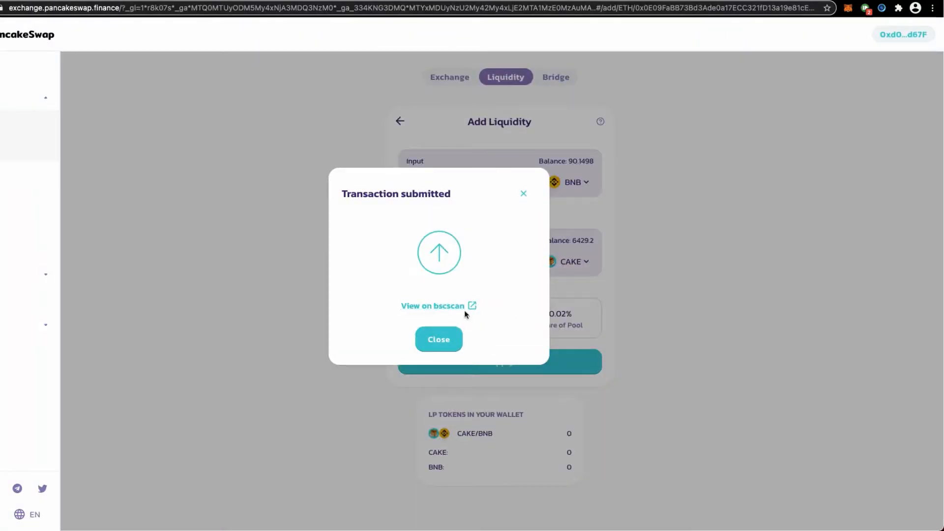
Dismiss the notice and approve the Helmet IFO to spend Cake-LP, confirming in MetaMask
click(438, 340)
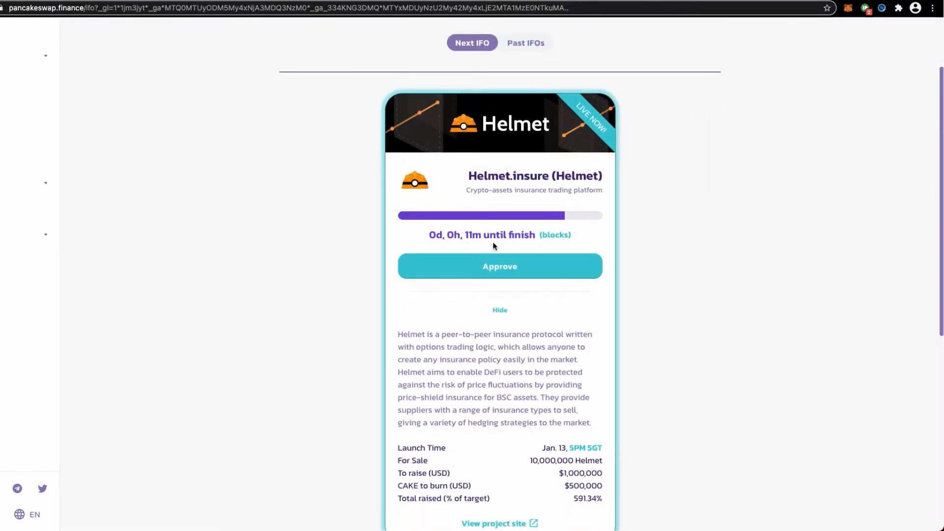
mouse_move(480, 243)
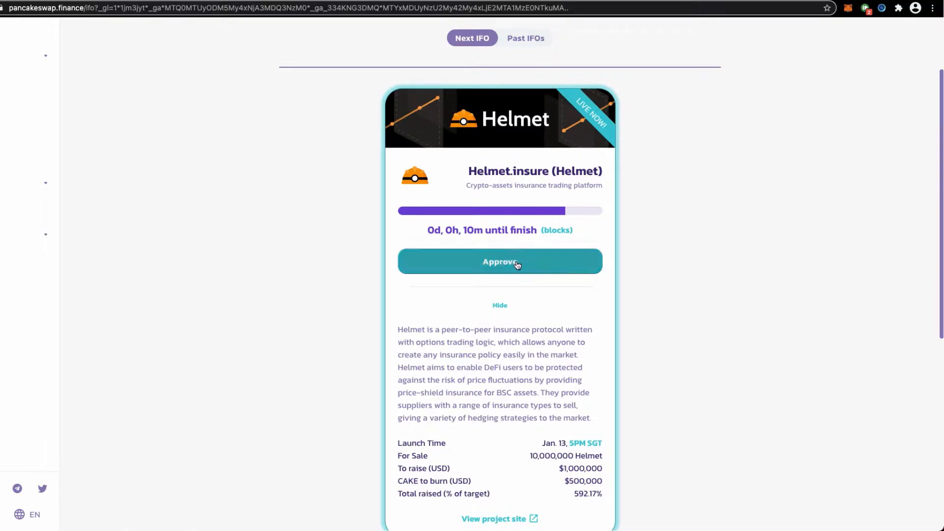
click(512, 262)
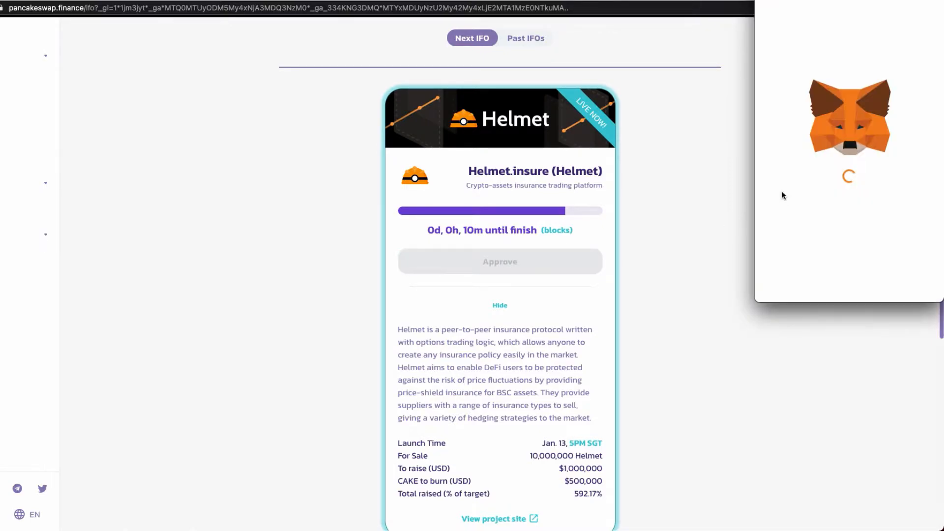
mouse_move(782, 216)
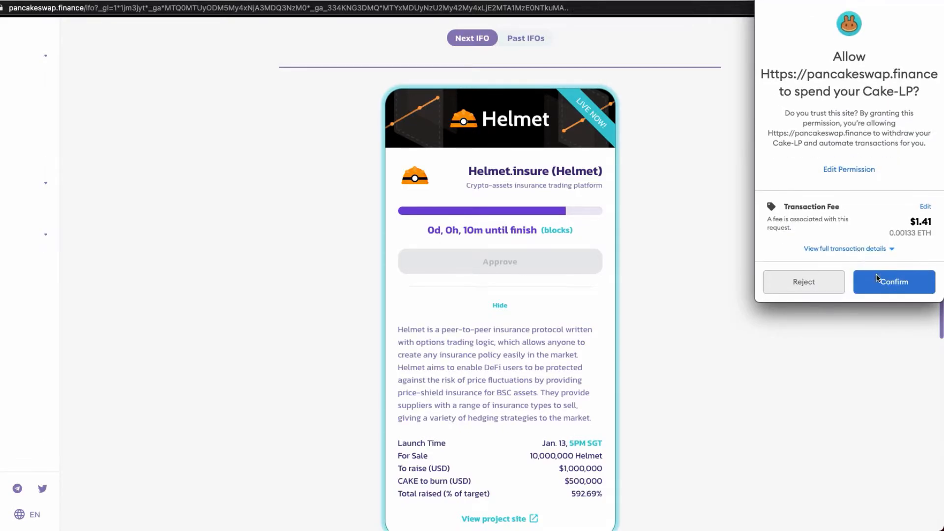
click(894, 281)
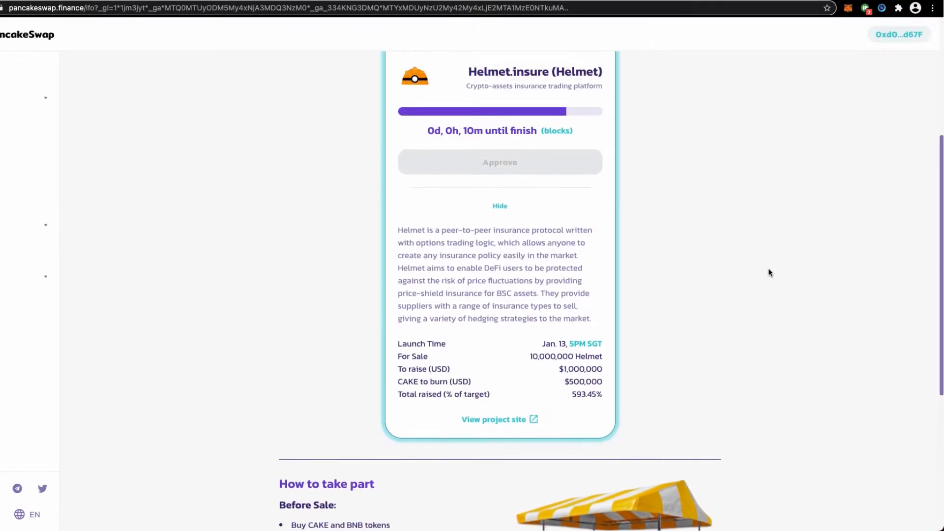
scroll(up, 3)
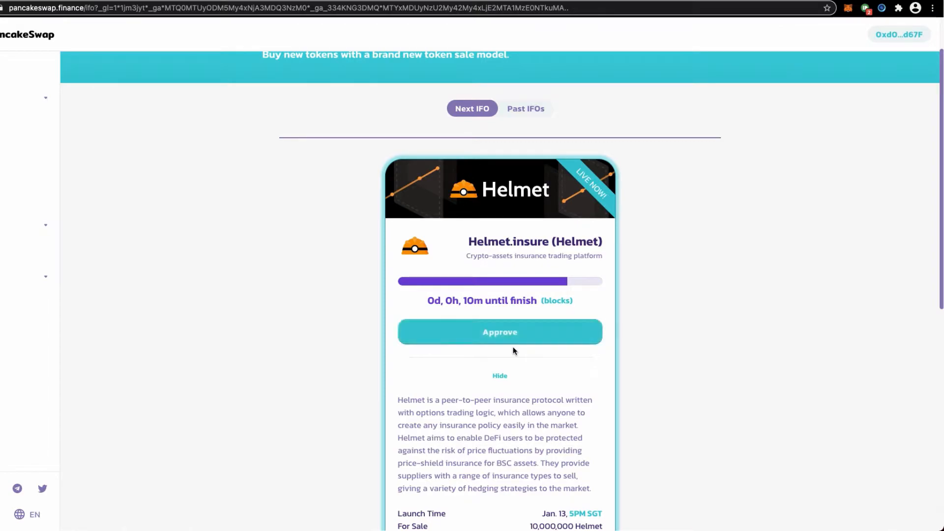
Contribute the maximum 422.0155 CAKE-BNB LP to the Helmet IFO and confirm in MetaMask
click(500, 333)
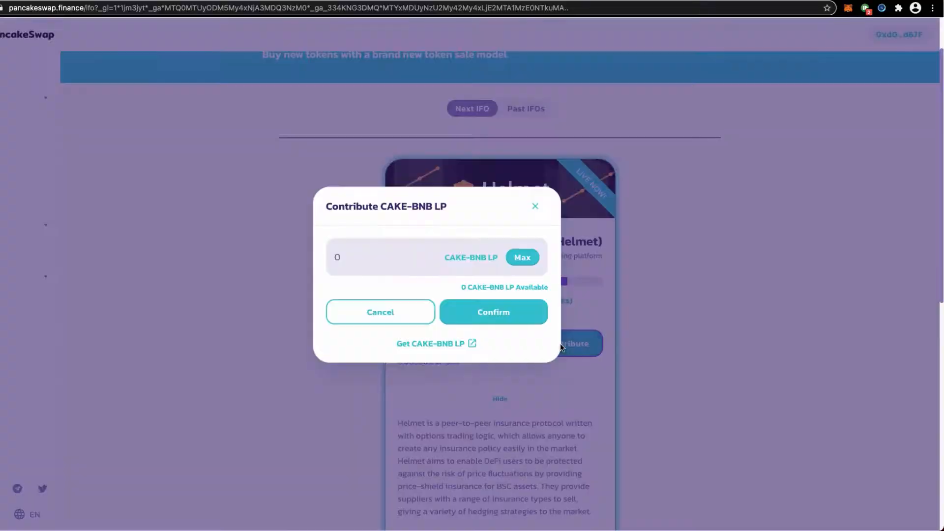
click(522, 258)
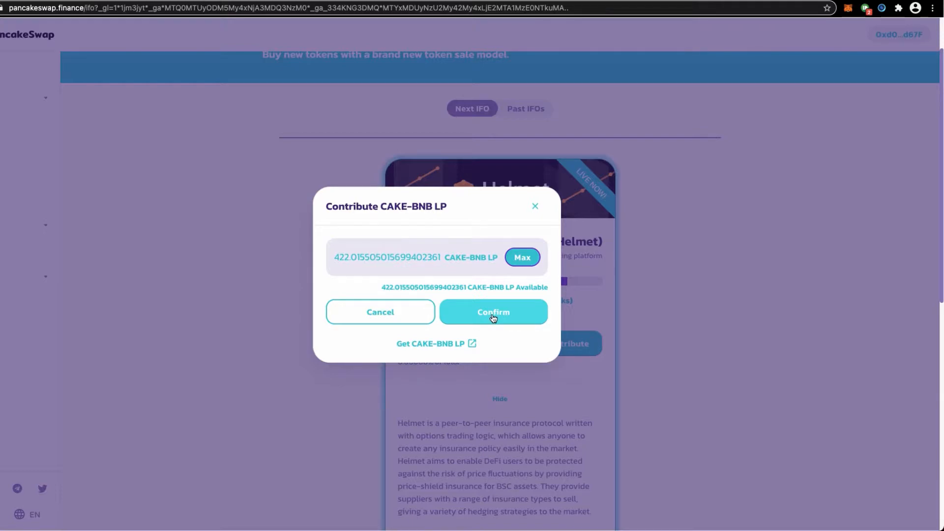
click(503, 315)
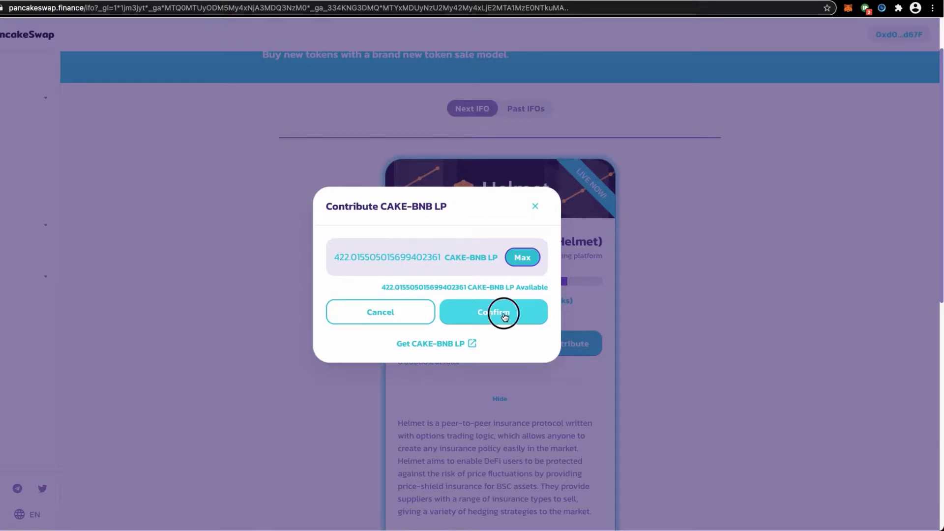
click(503, 313)
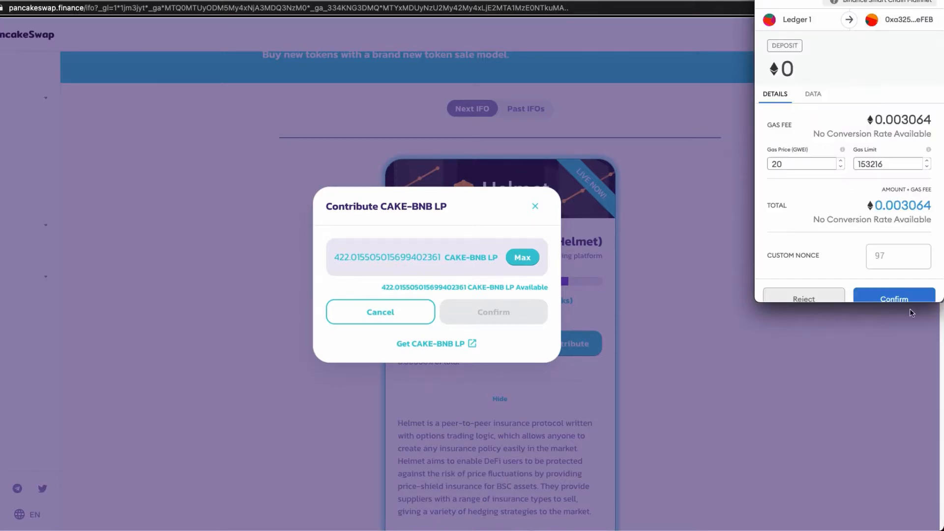
click(894, 298)
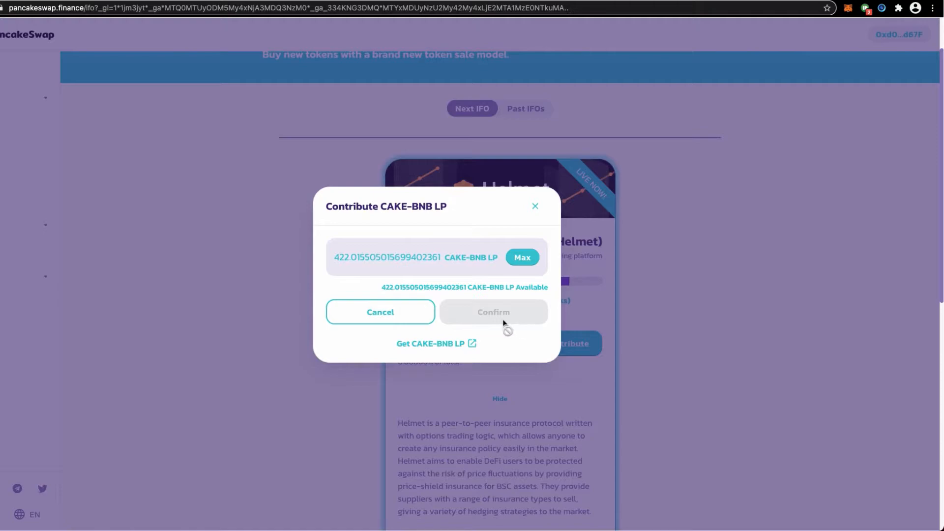
click(380, 312)
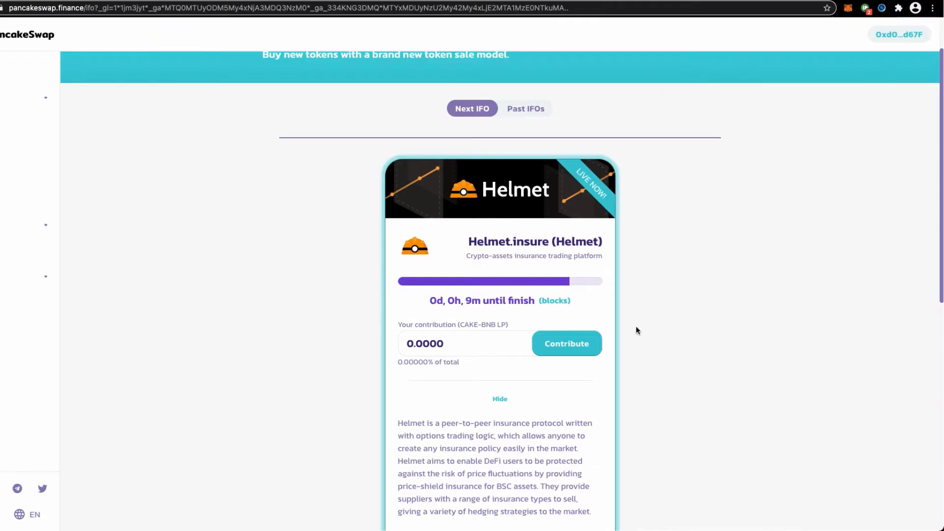
scroll(down, 3)
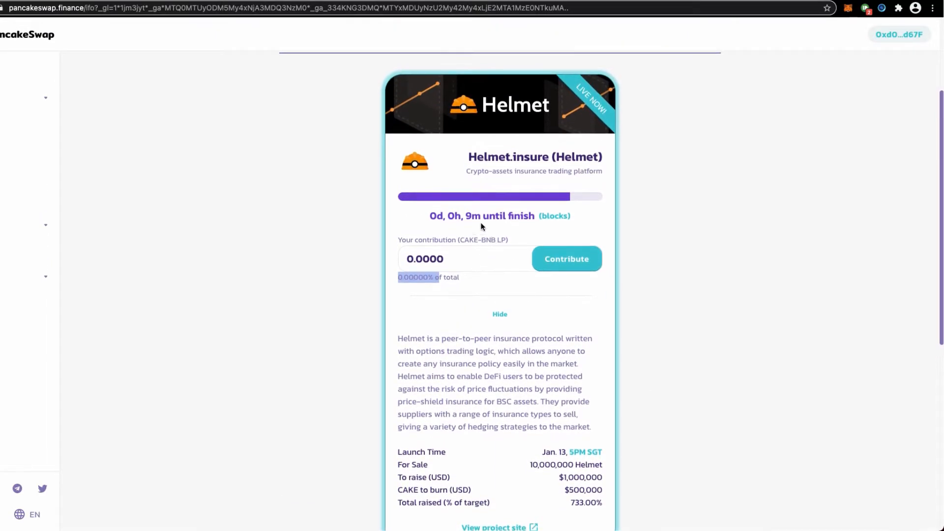
scroll(down, 3)
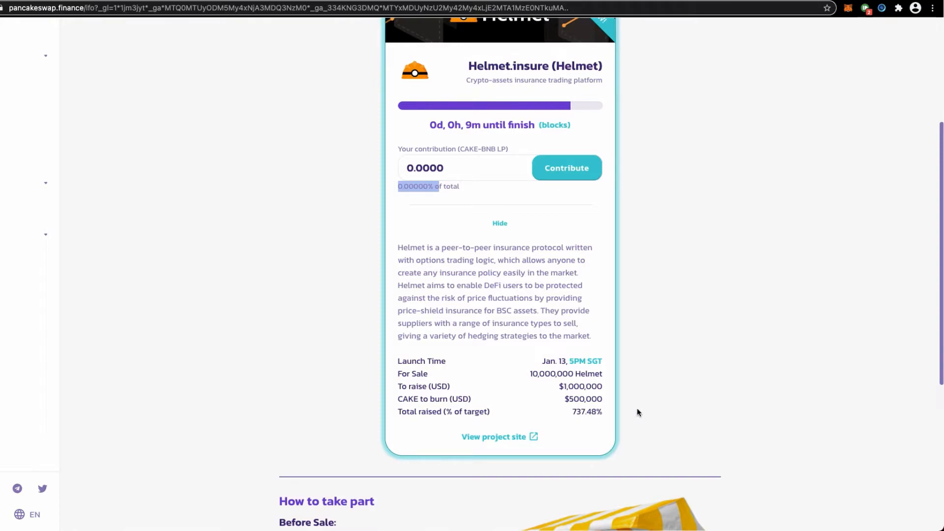
scroll(down, 3)
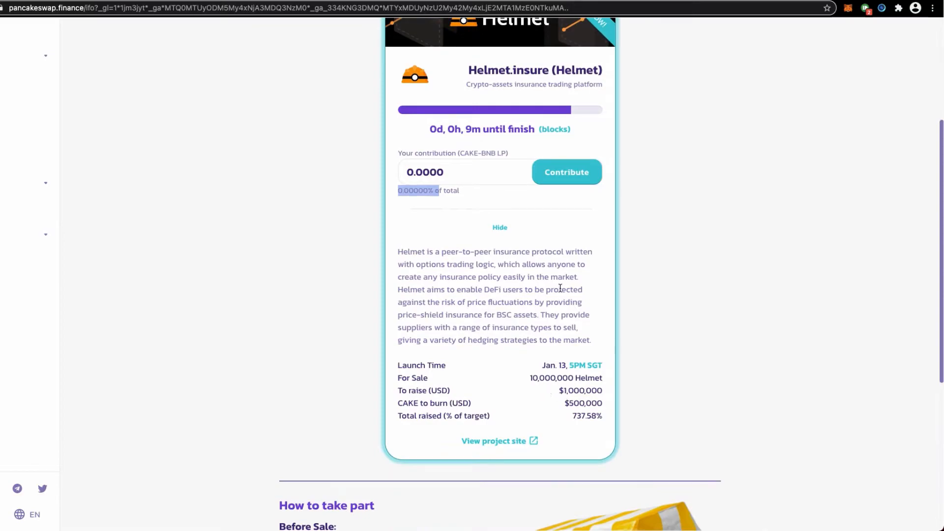
mouse_move(466, 283)
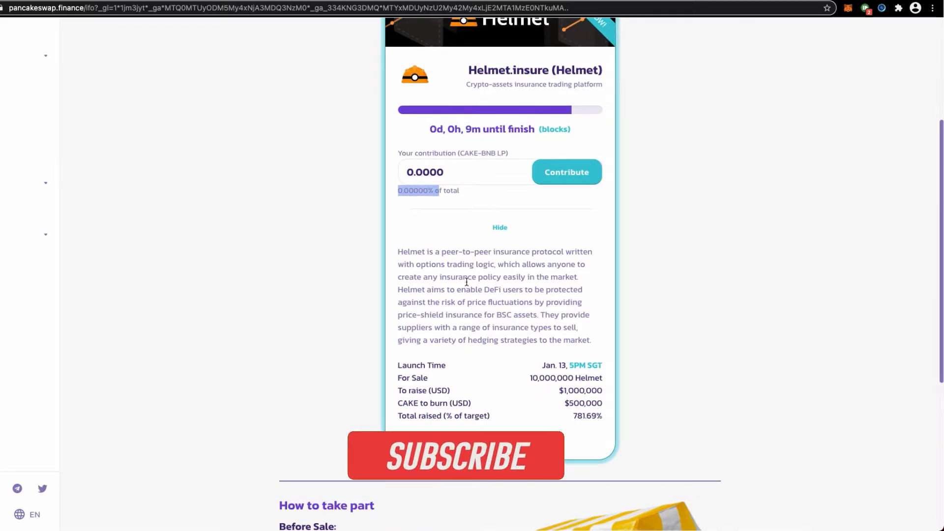
click(455, 455)
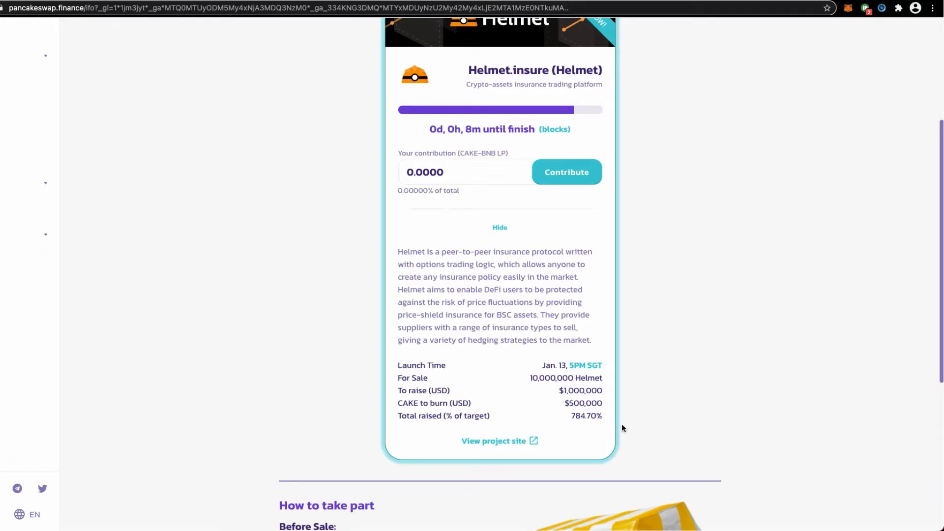
mouse_move(629, 427)
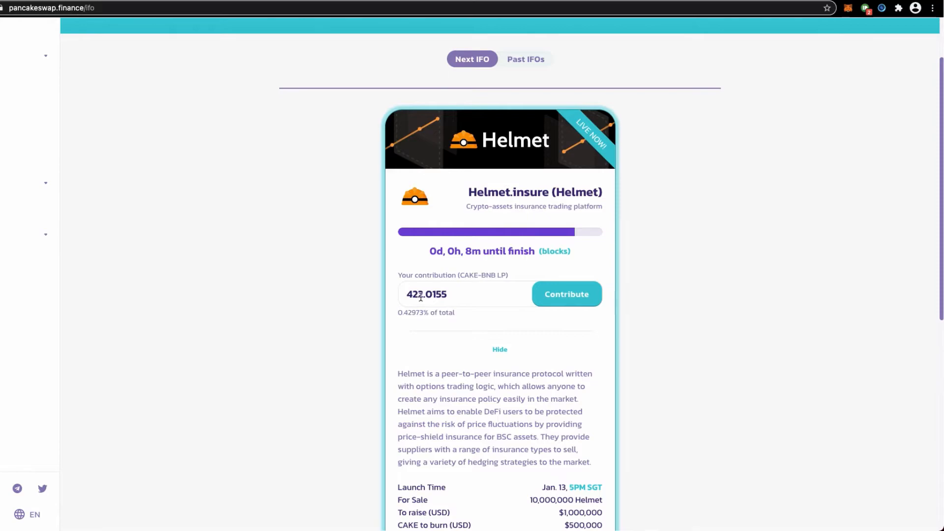
scroll(down, 3)
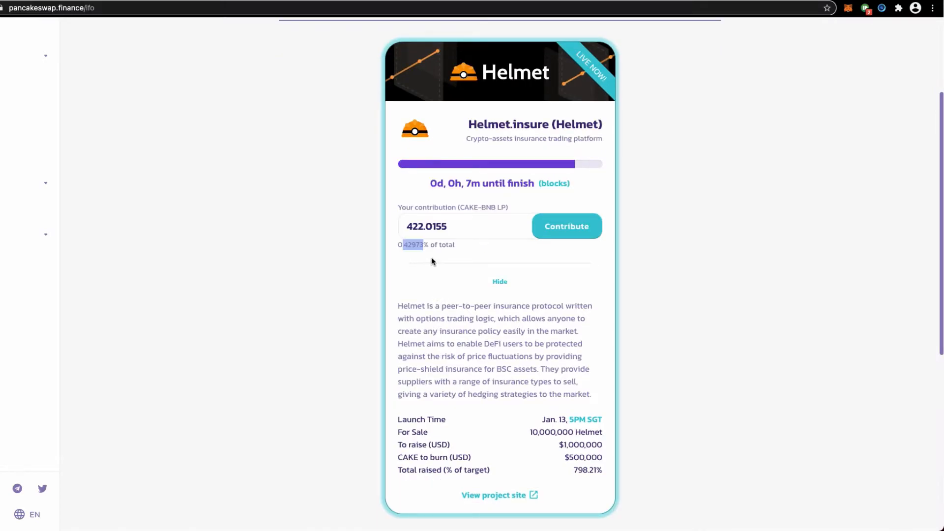
scroll(down, 3)
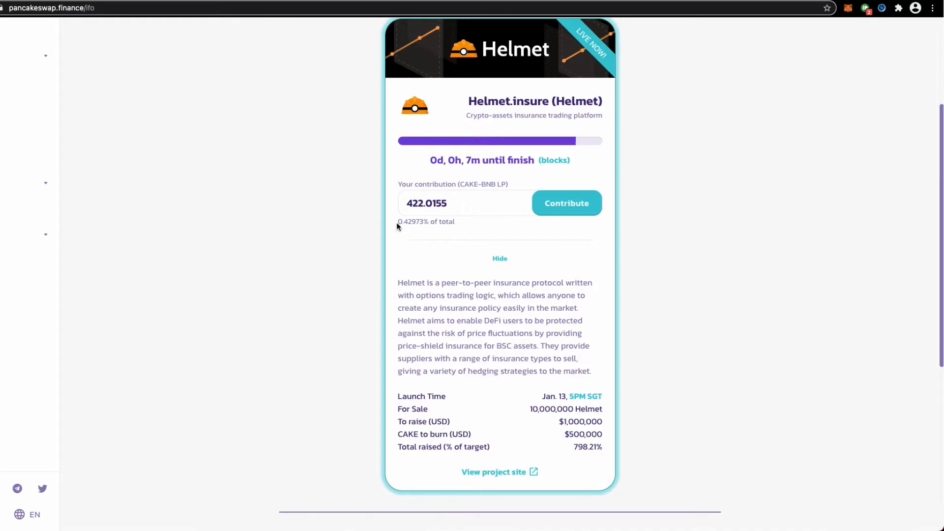
double_click(412, 221)
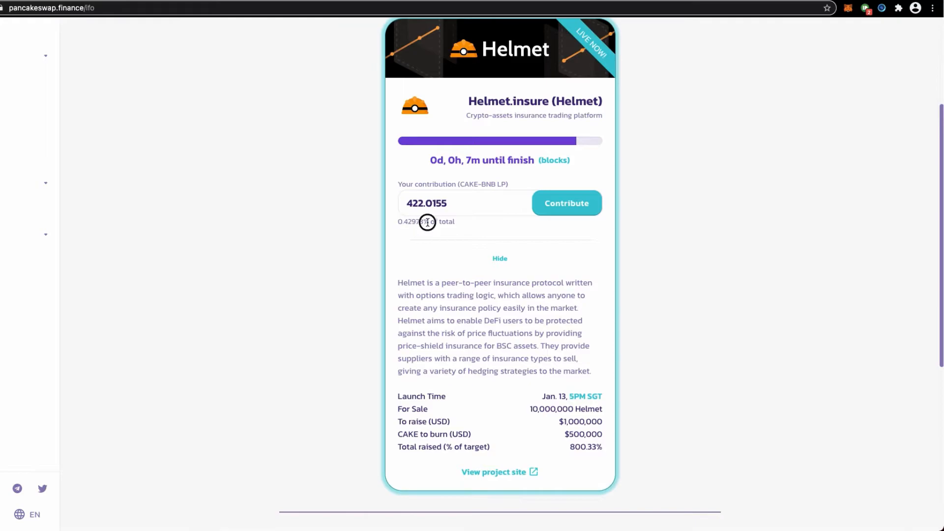
double_click(560, 409)
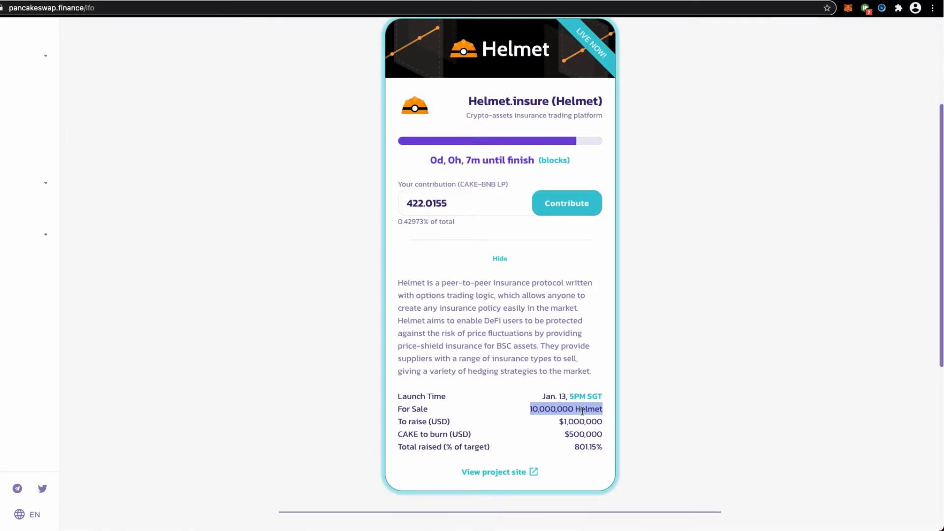
click(545, 412)
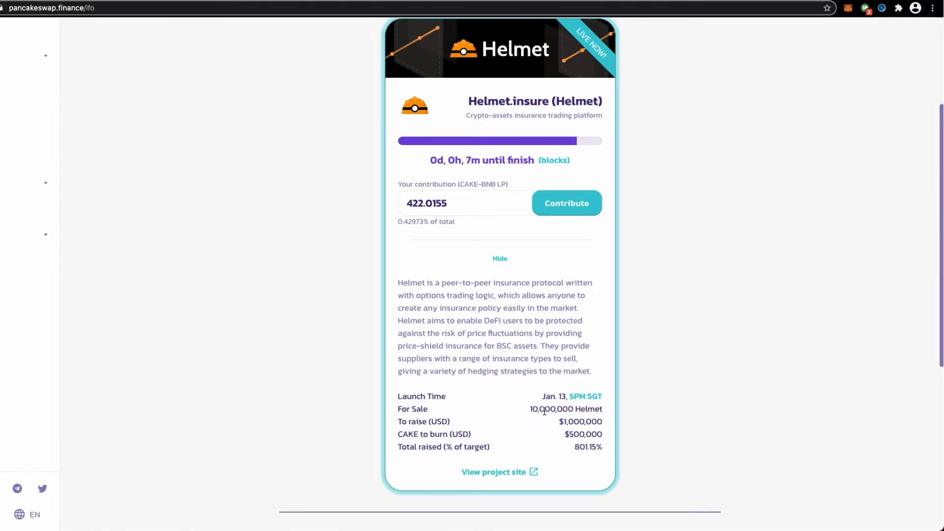
mouse_move(594, 422)
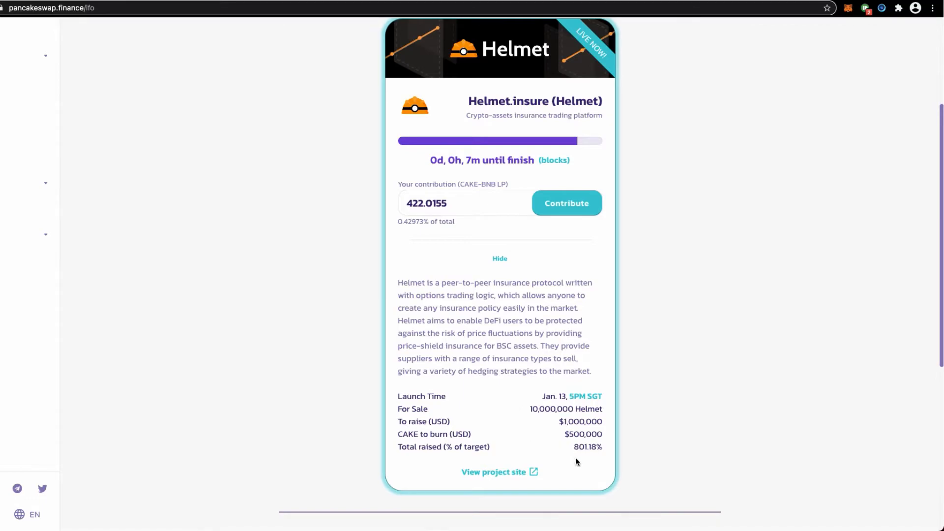
mouse_move(584, 452)
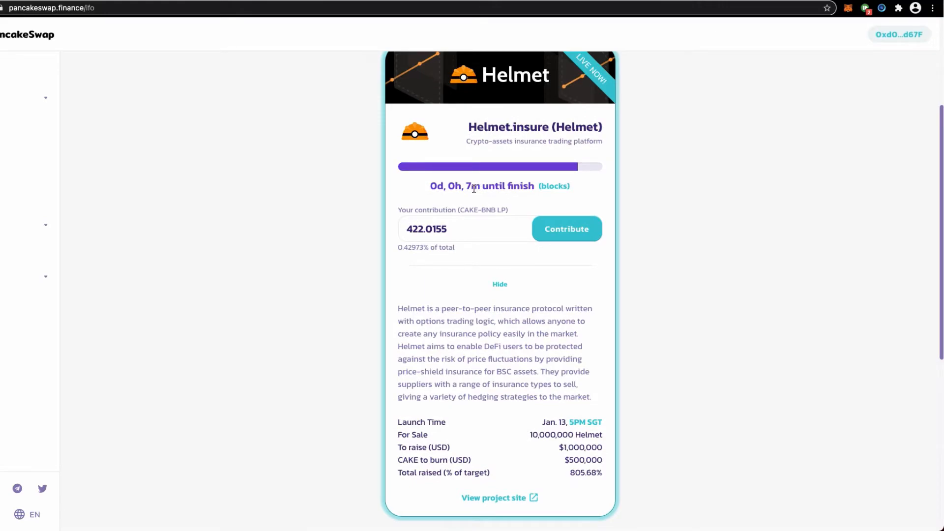
Scroll the Helmet IFO card to check the 4570.0000 Helmet tokens available to claim
scroll(down, 3)
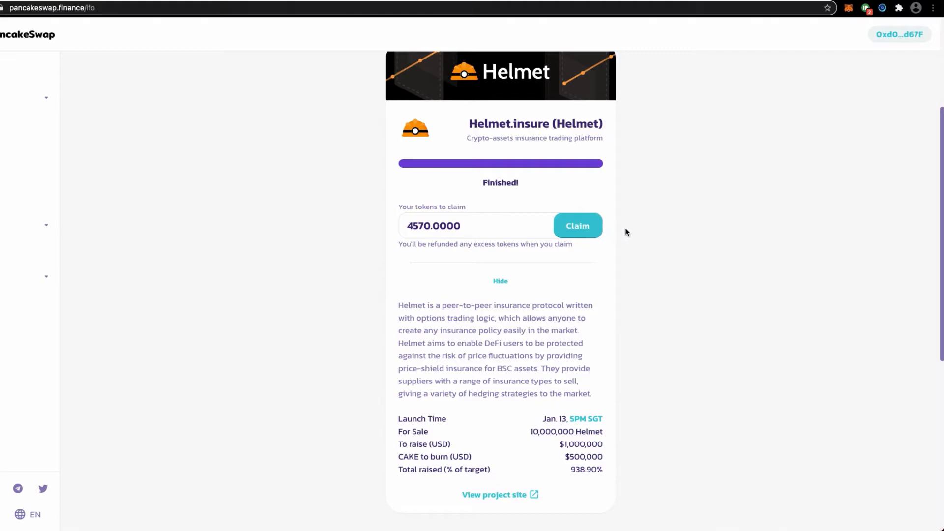
mouse_move(622, 248)
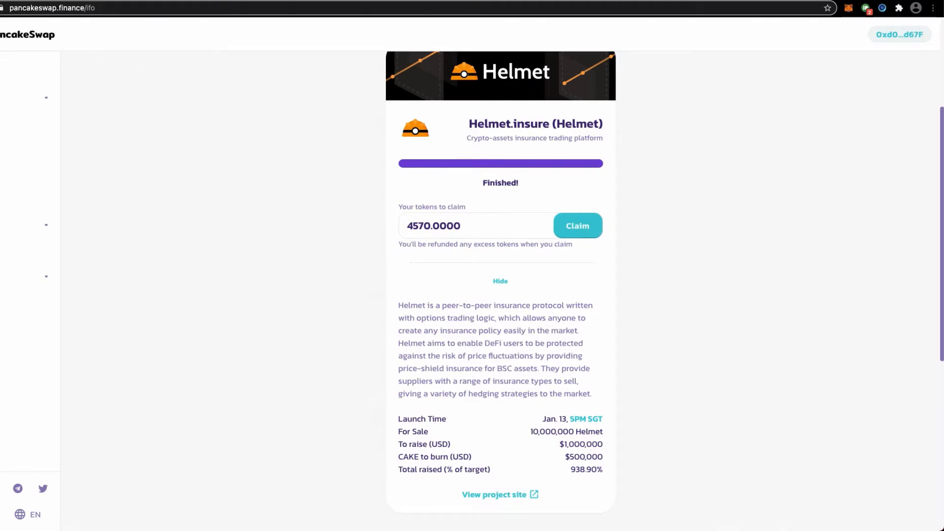
mouse_move(454, 189)
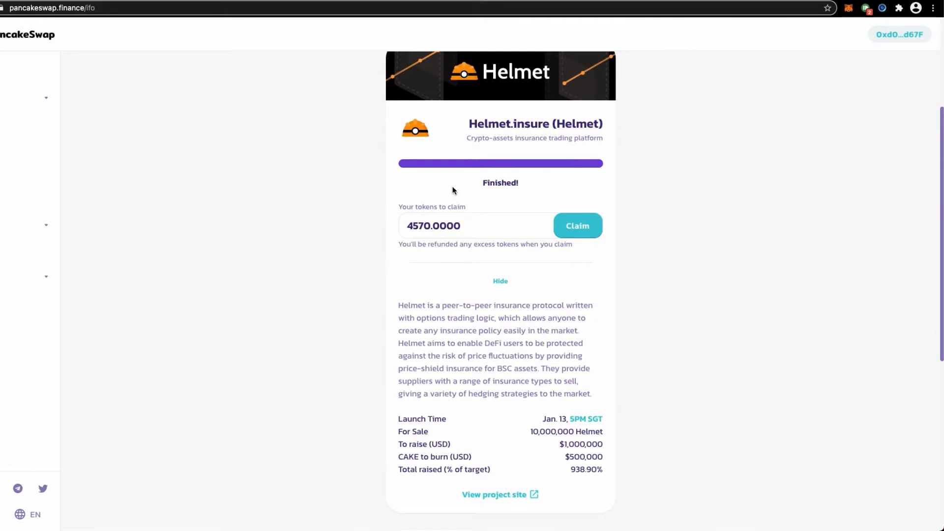
mouse_move(519, 190)
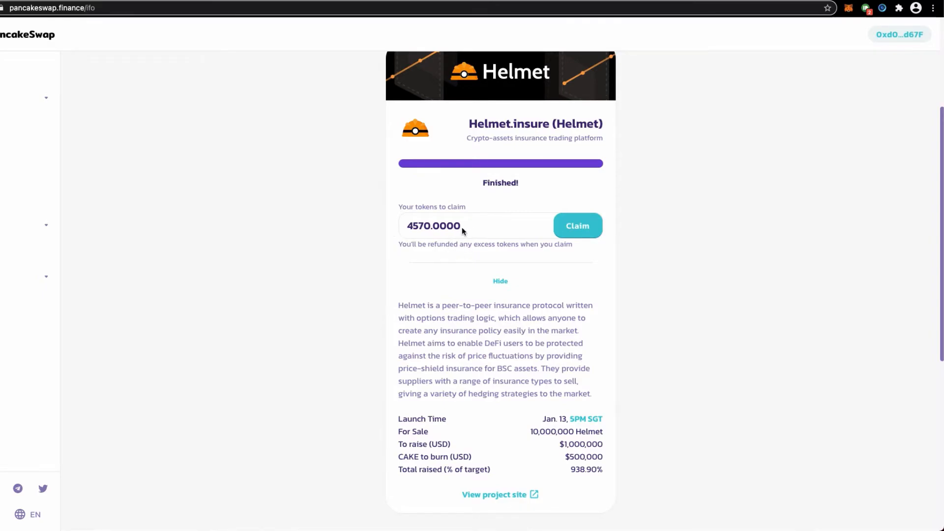
mouse_move(477, 229)
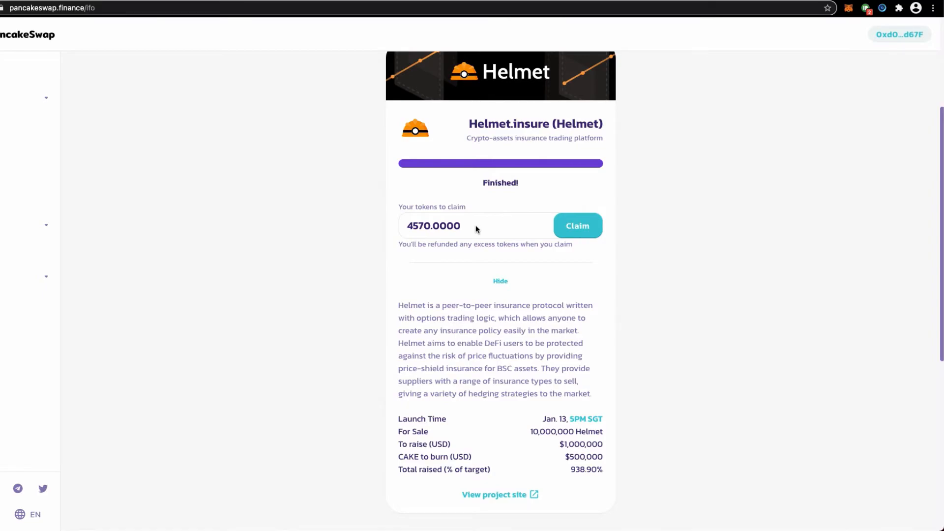
mouse_move(493, 230)
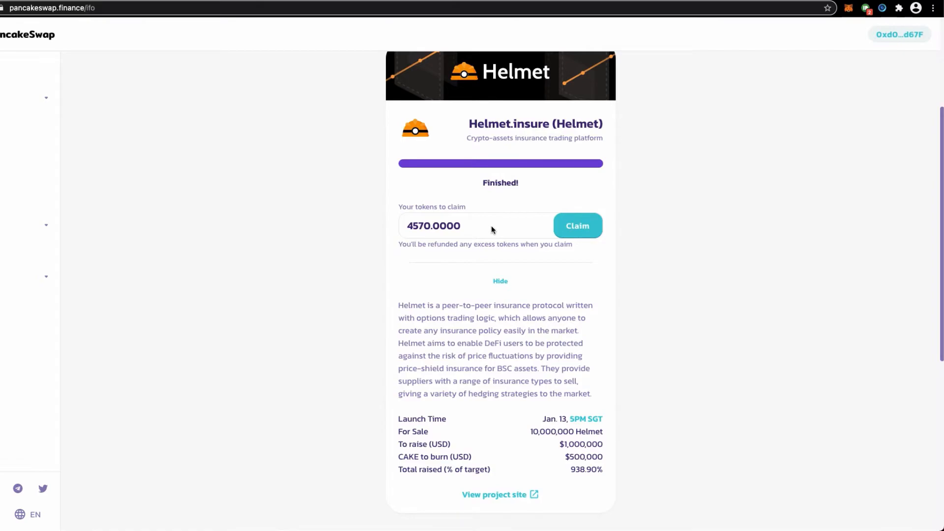
scroll(down, 3)
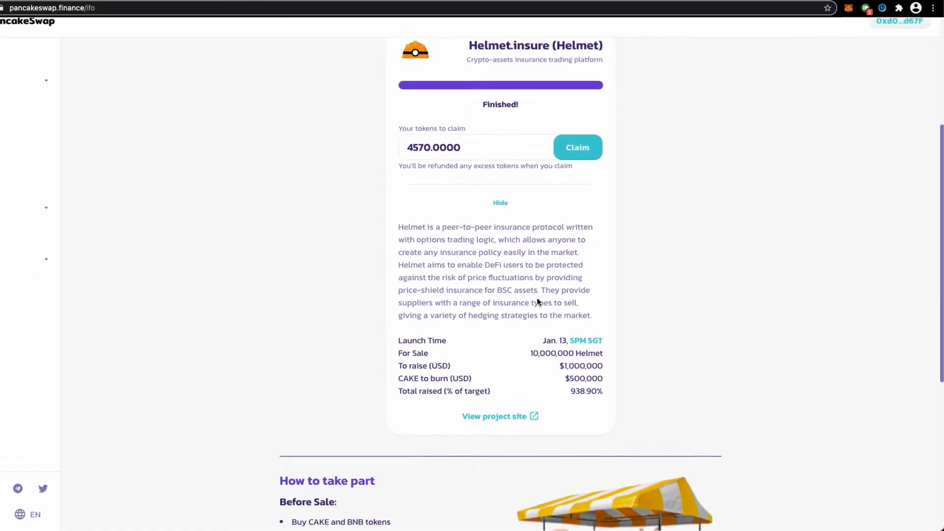
scroll(down, 3)
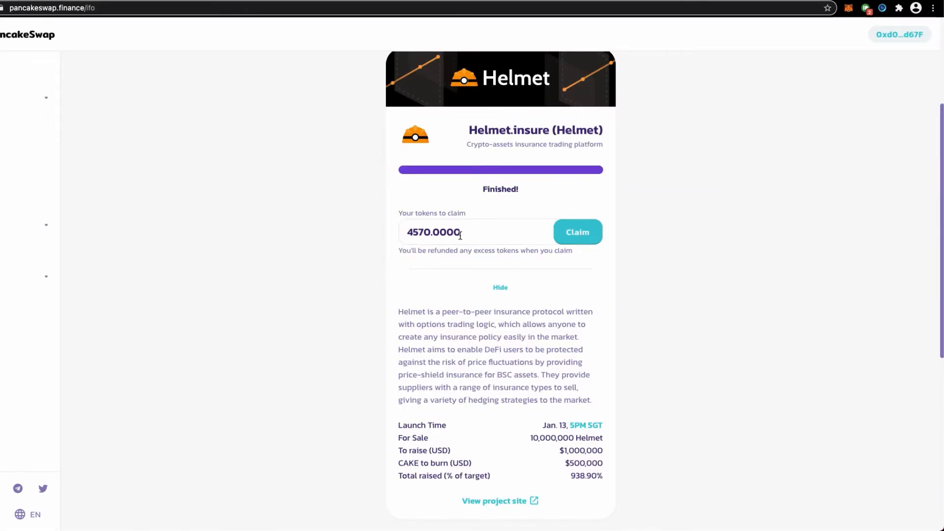
mouse_move(467, 239)
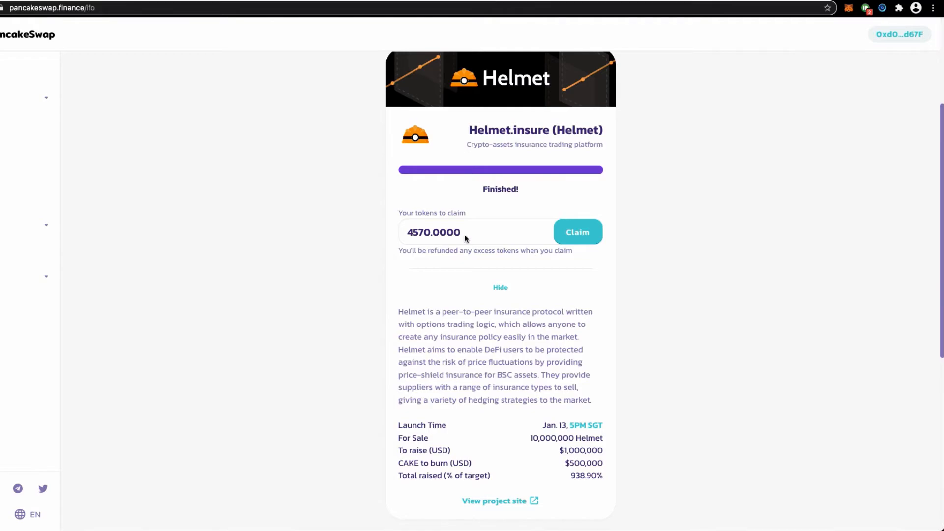
mouse_move(466, 238)
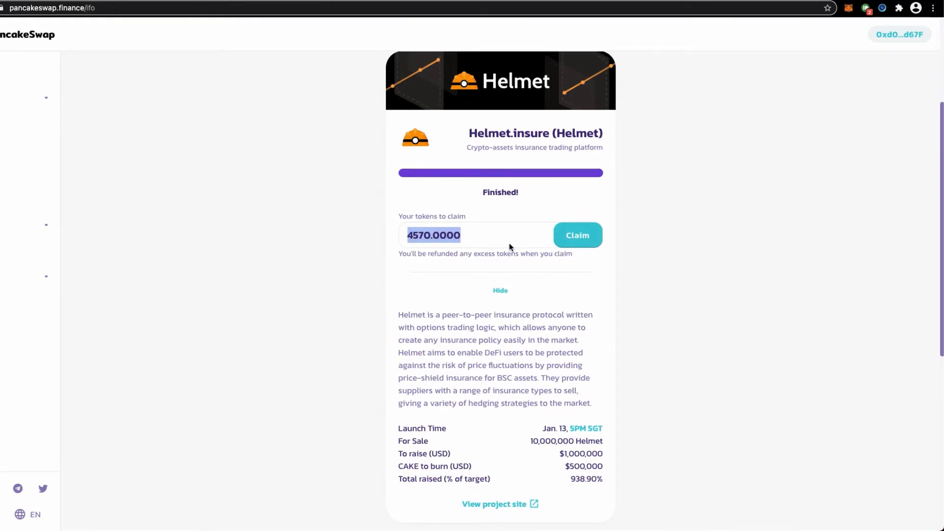
mouse_move(523, 244)
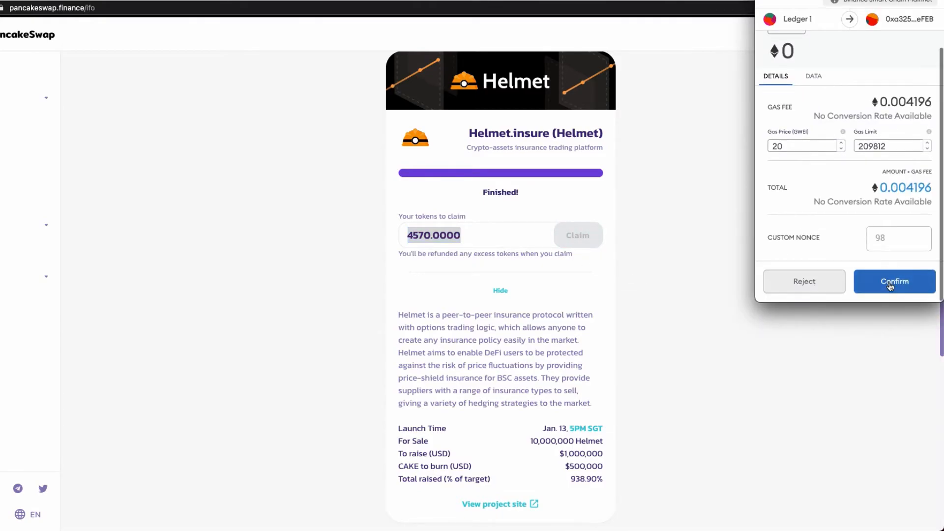
Confirm the 4570 Helmet token claim in MetaMask and view the wallet's recent transactions
click(893, 281)
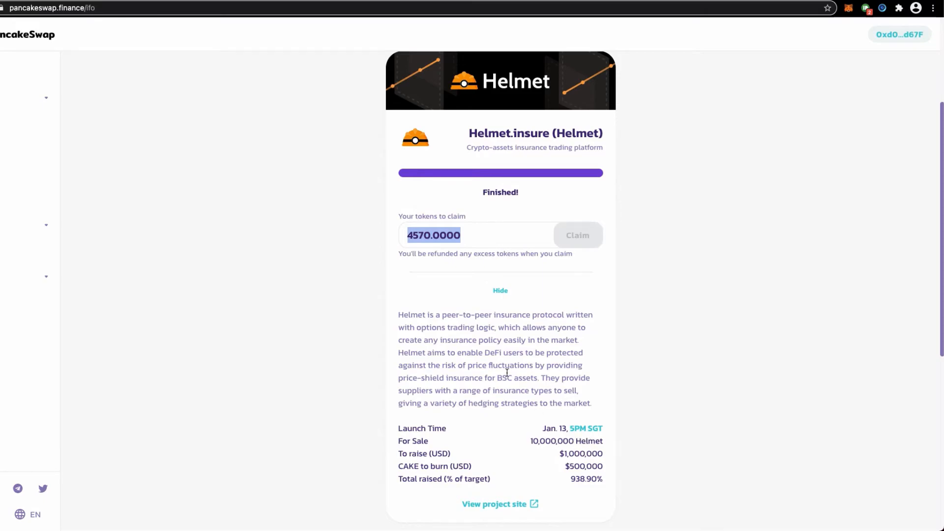
mouse_move(540, 268)
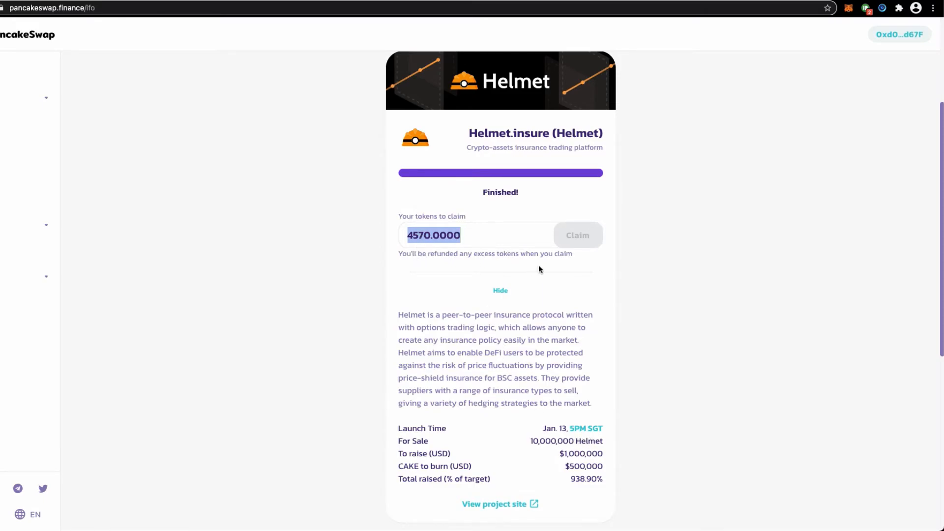
mouse_move(649, 287)
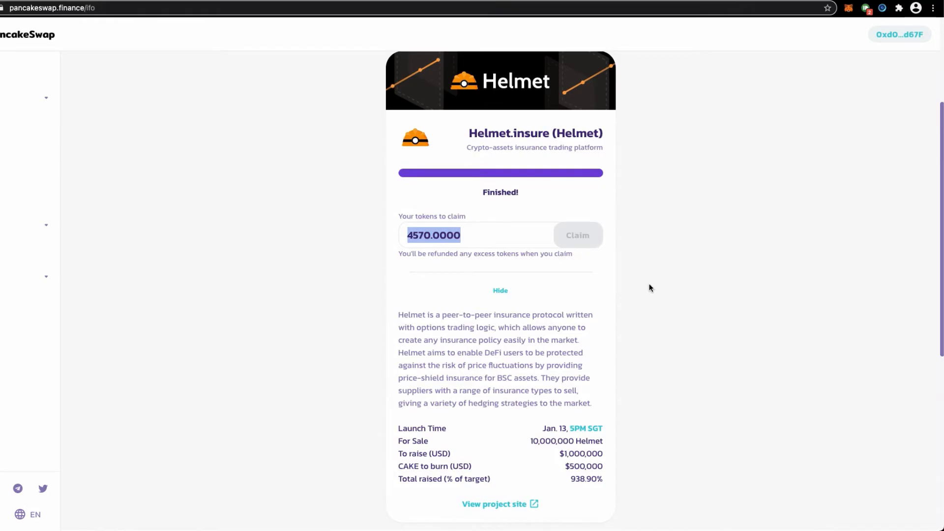
mouse_move(491, 269)
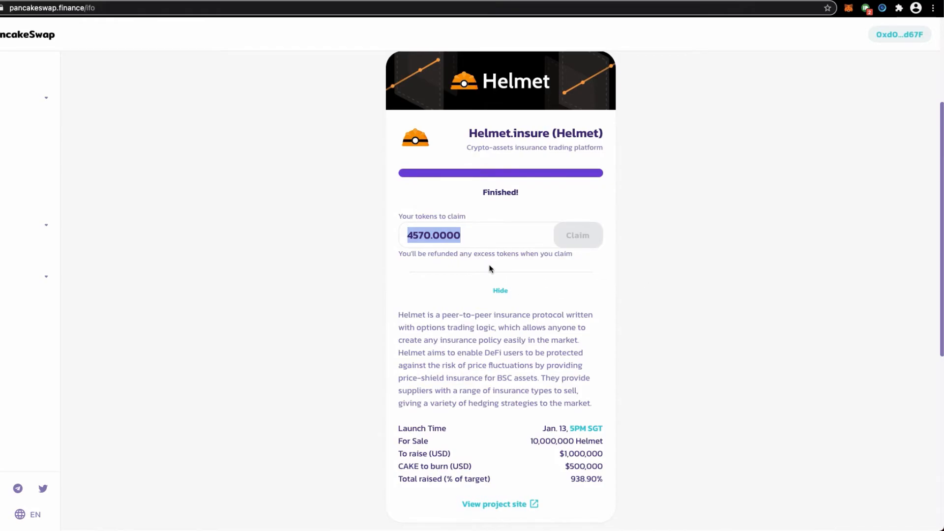
mouse_move(494, 268)
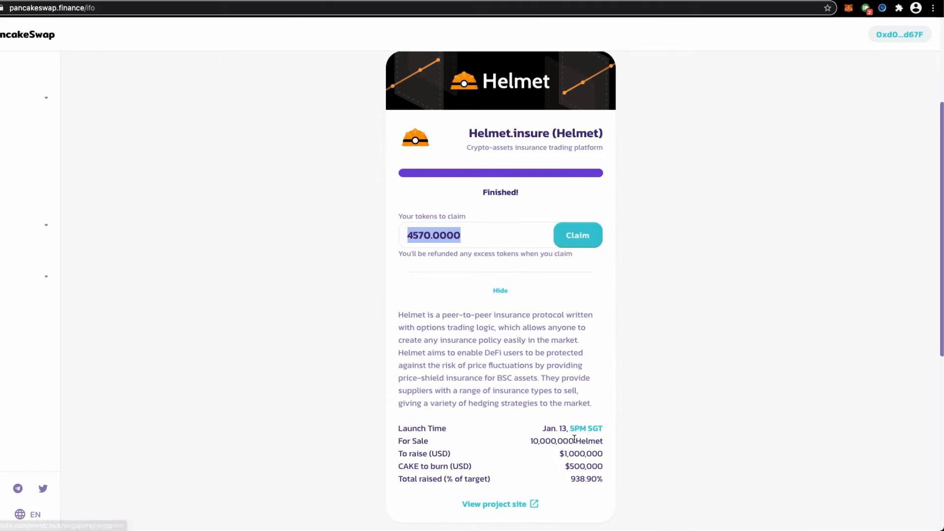
click(578, 235)
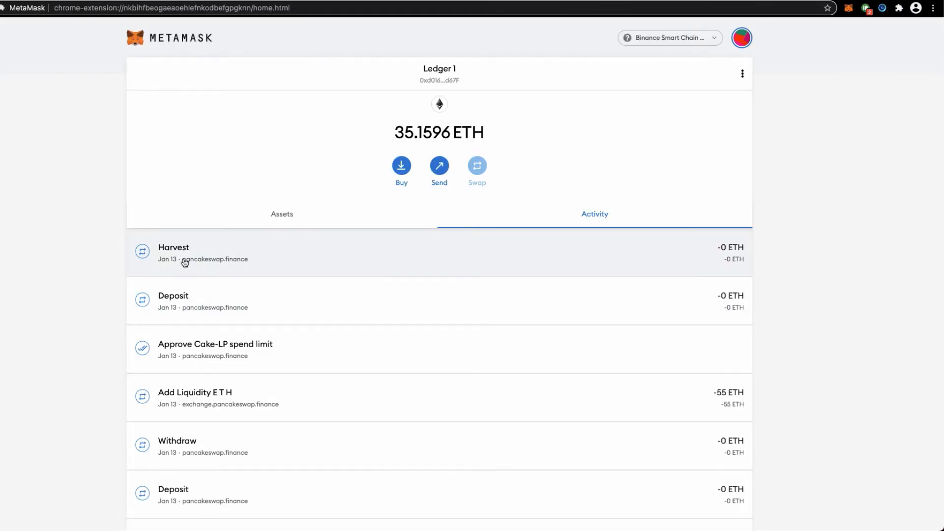
View the latest Harvest transaction in MetaMask and look it up on BscScan
click(185, 260)
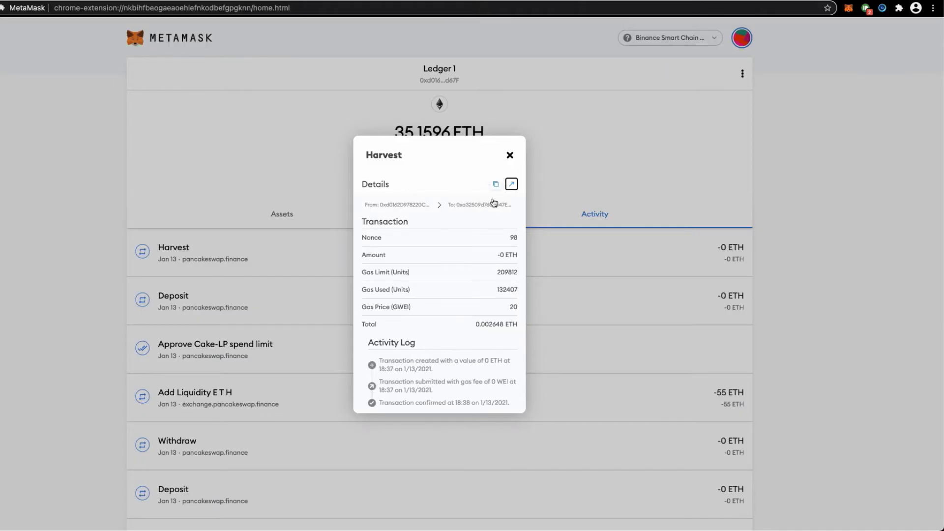
click(511, 184)
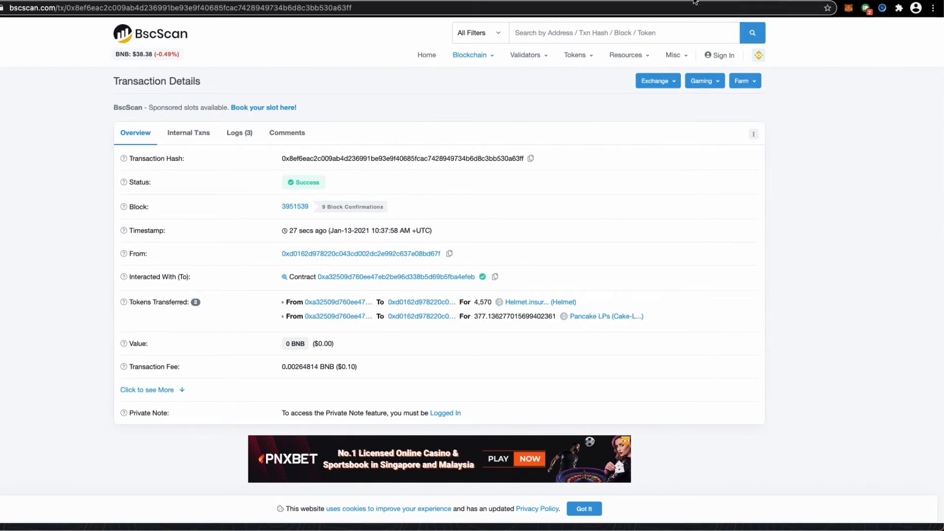
mouse_move(479, 303)
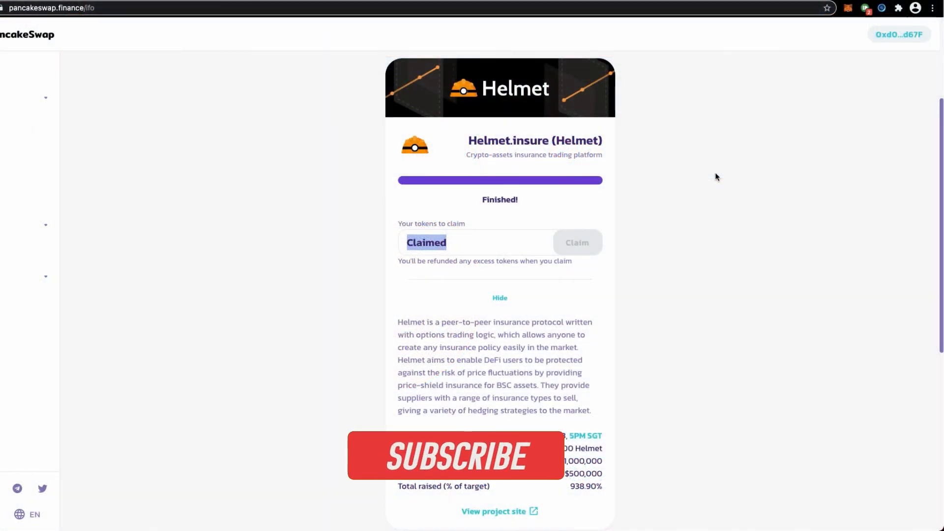
Check that the Helmet IFO card reports the tokens as Claimed
click(454, 456)
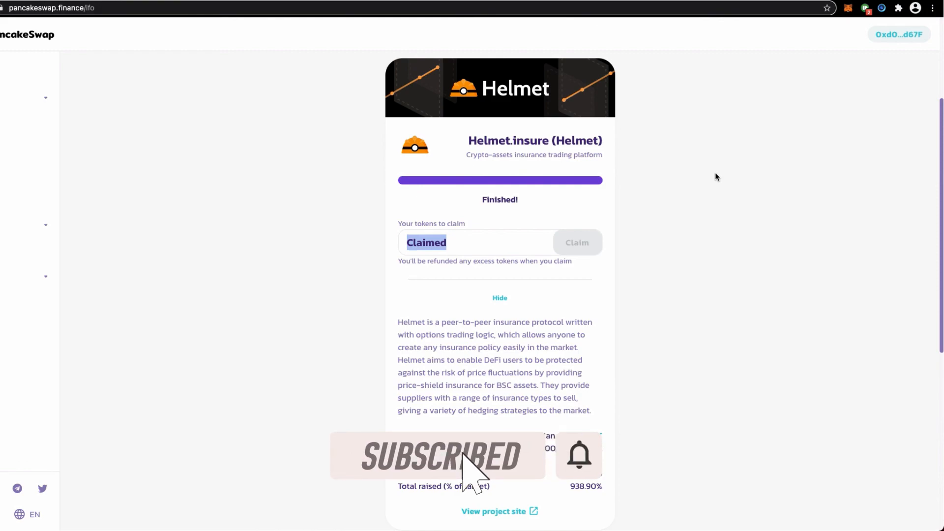